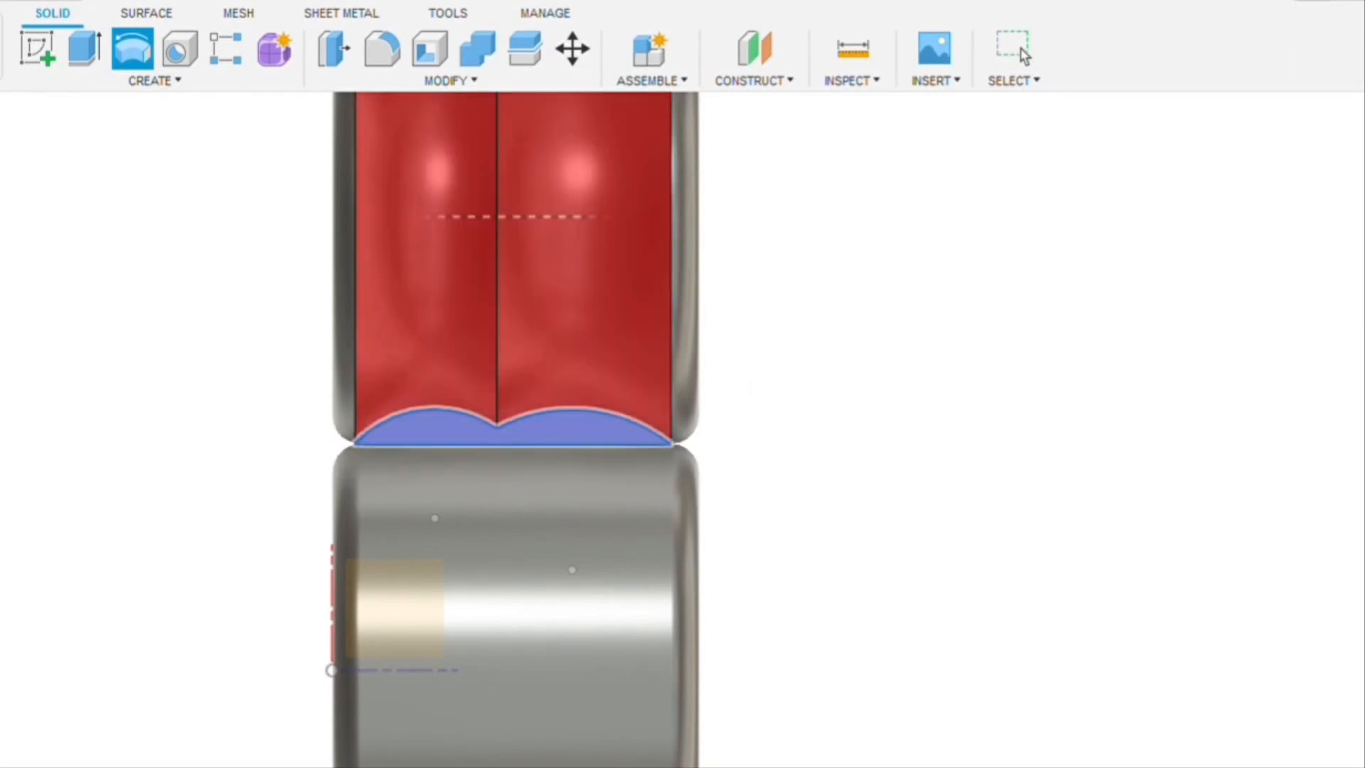
- Reshape the bottom cylinder's ends to the top's curved double-lobed faces, then move the top body up to leave a gap
left_click(1012, 49)
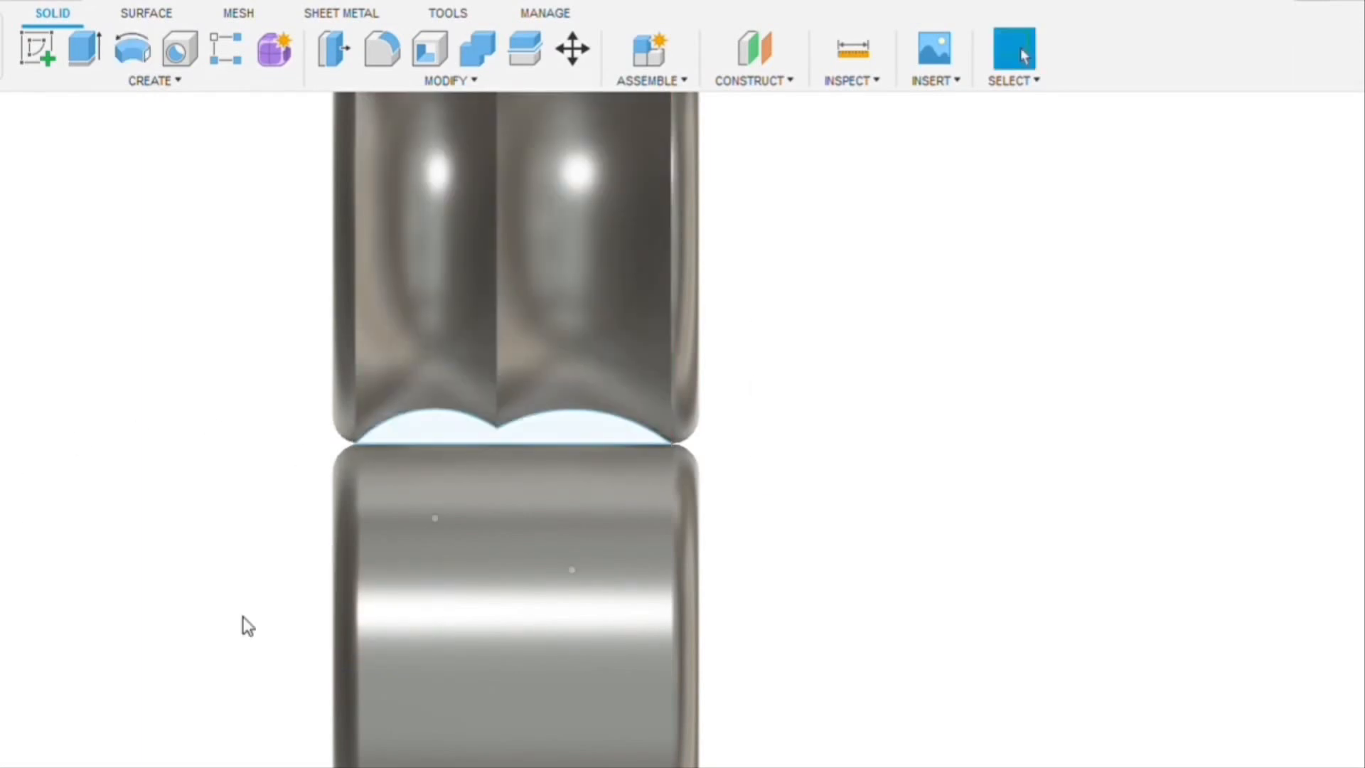
left_click(513, 427)
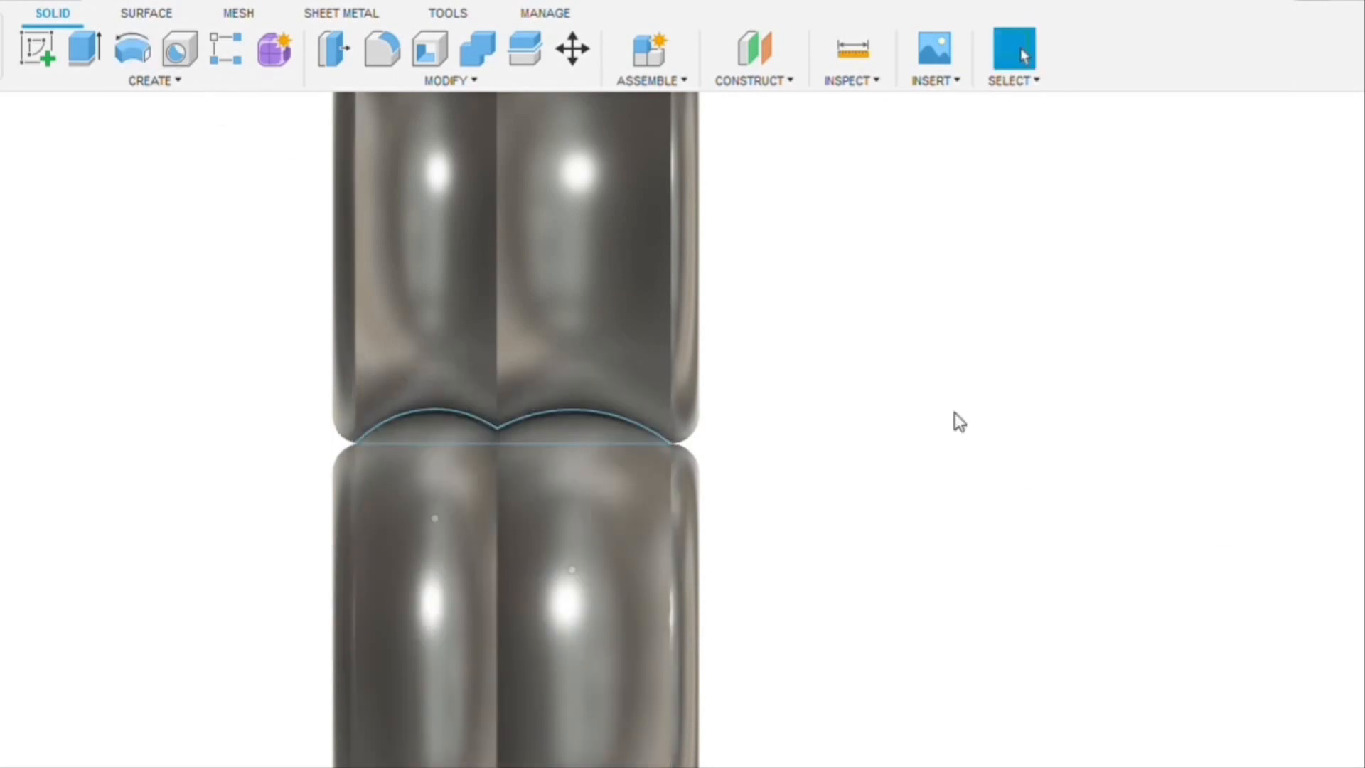
left_click(572, 48)
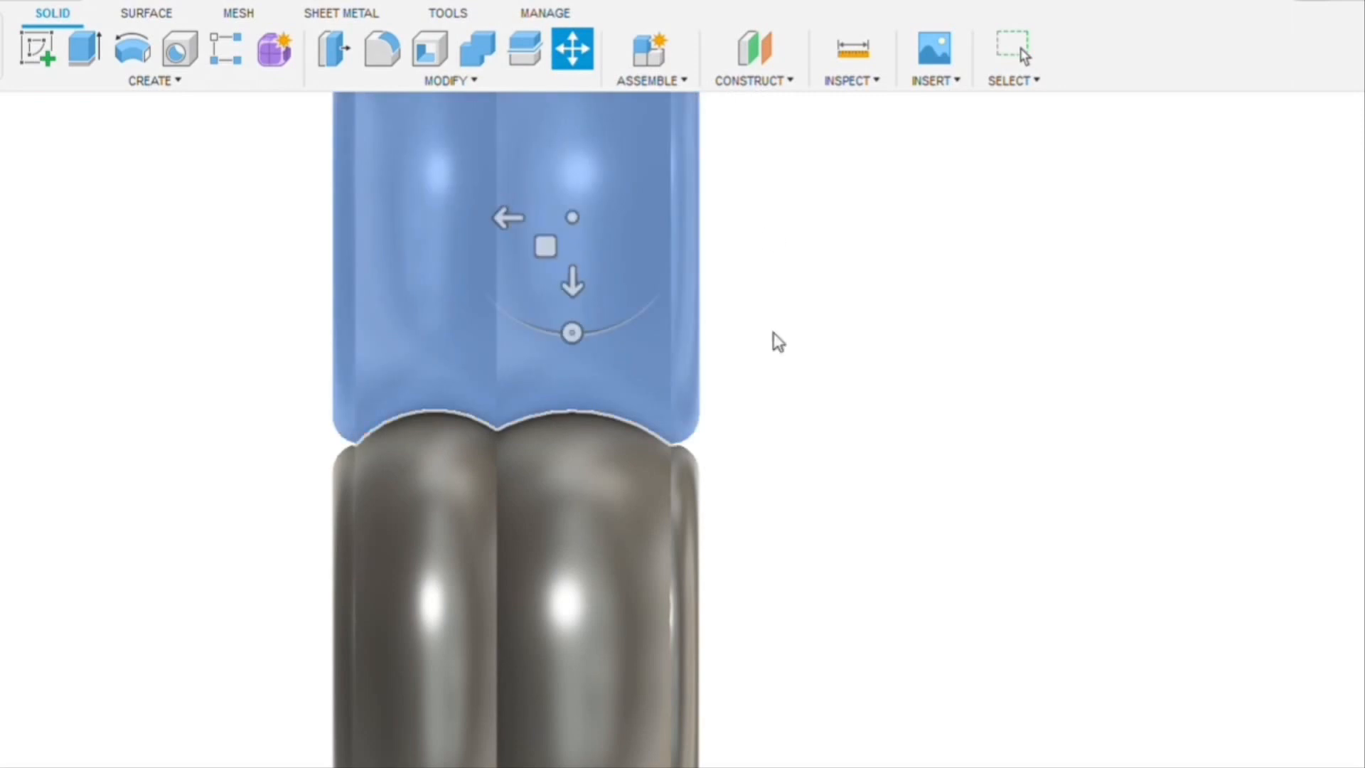
left_click(1012, 50)
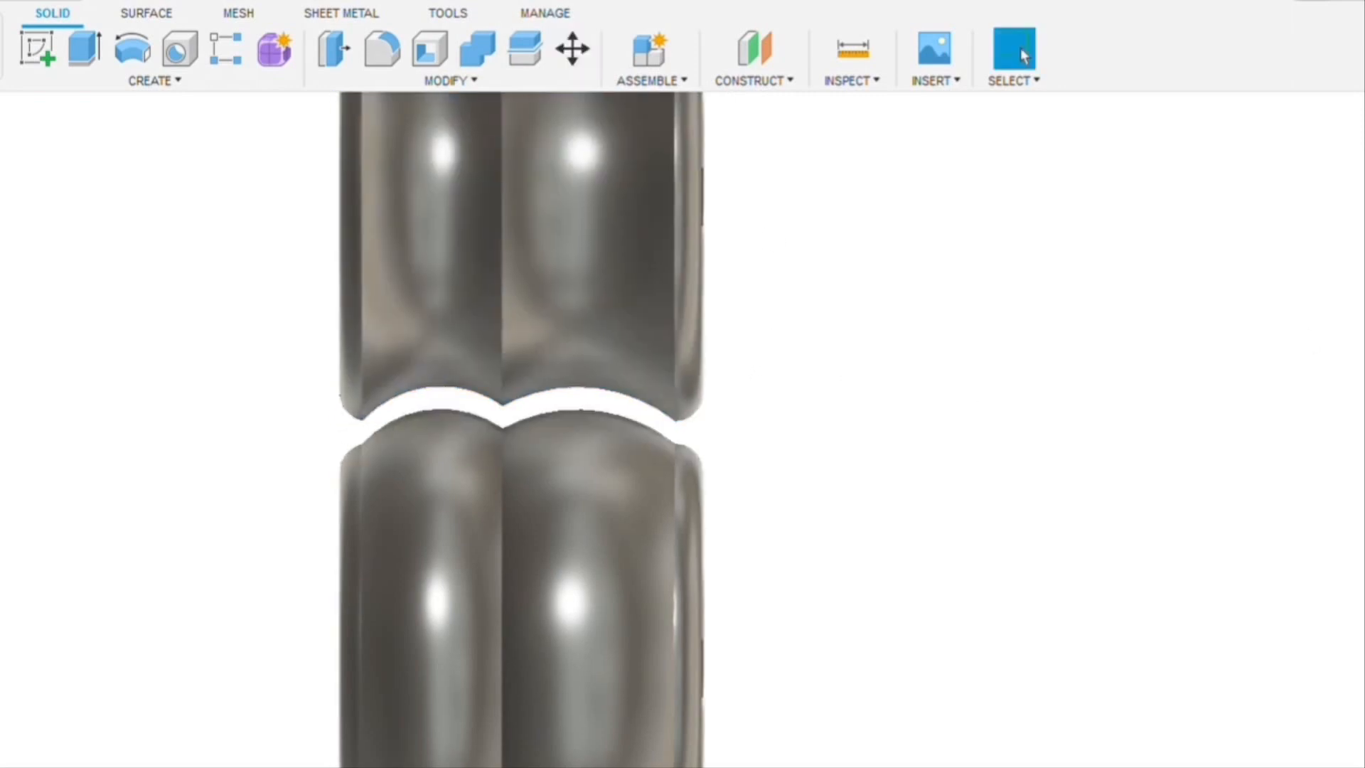